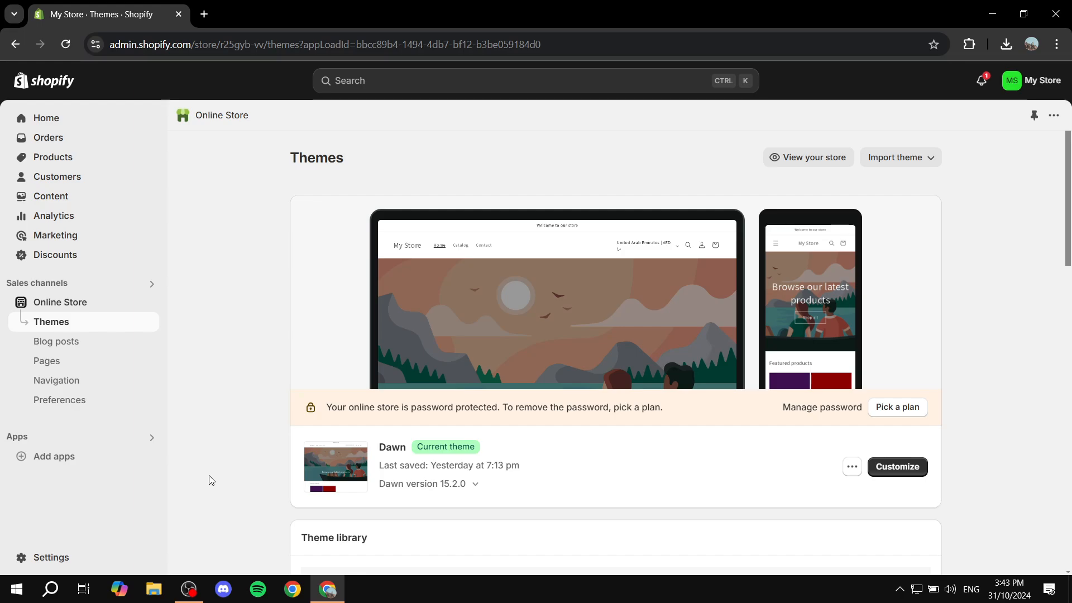
{"action": "mouse_move", "coordinate": [230, 376]}
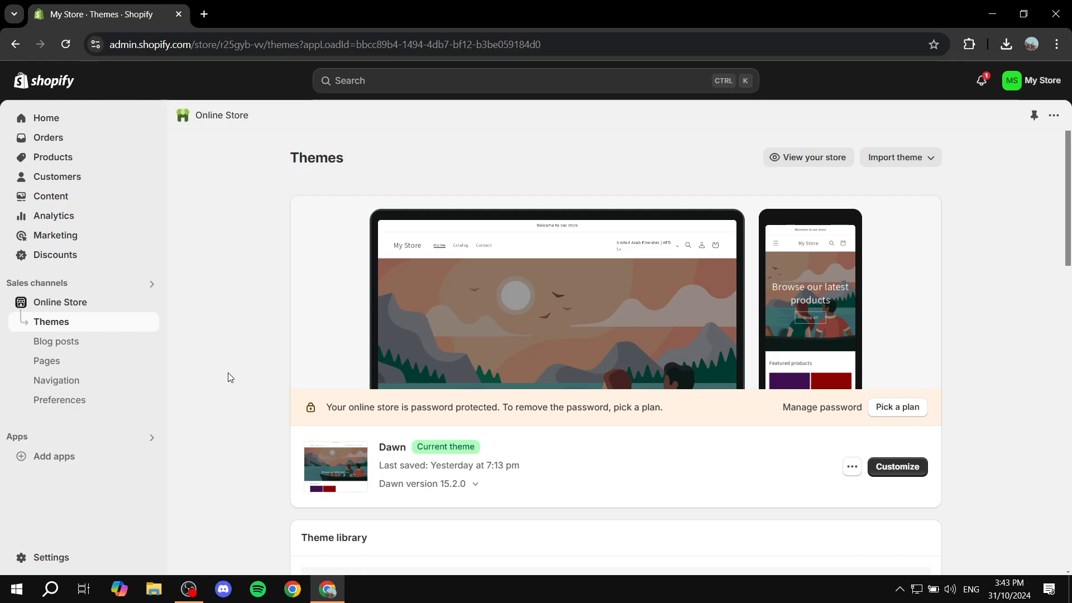
{"action": "mouse_move", "coordinate": [282, 326]}
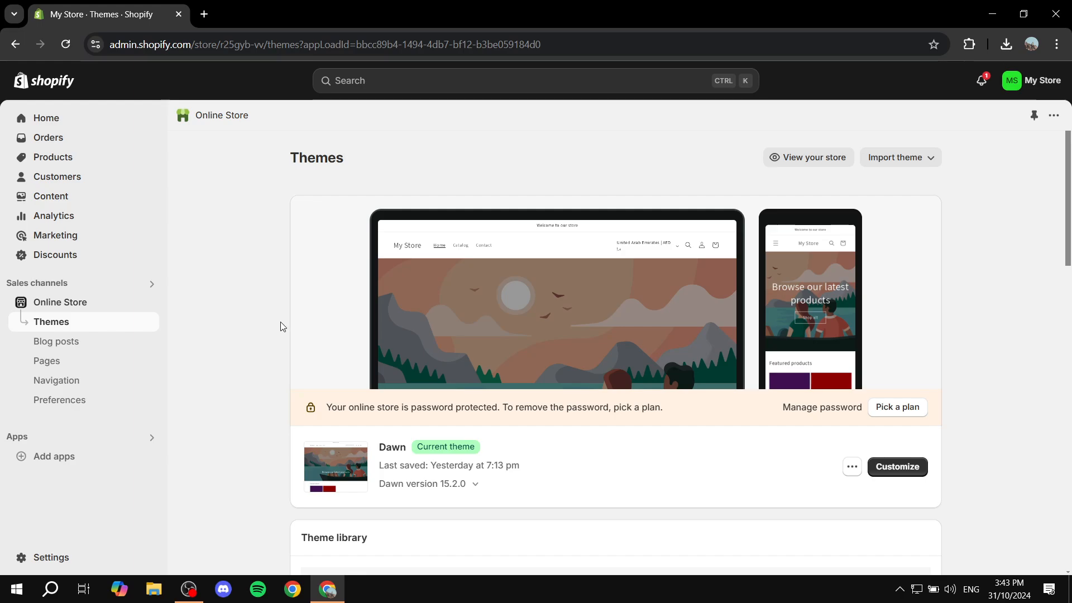
{"action": "mouse_move", "coordinate": [51, 557]}
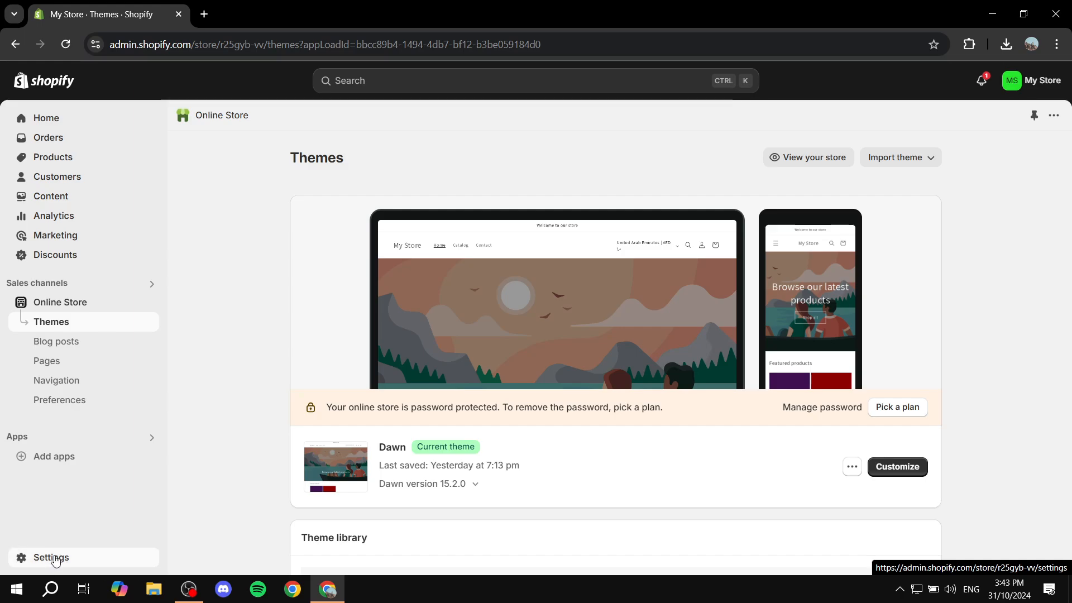
- Go to the store's General settings listing the store name and United Arab Emirates billing address
{"action": "left_click", "coordinate": [51, 557]}
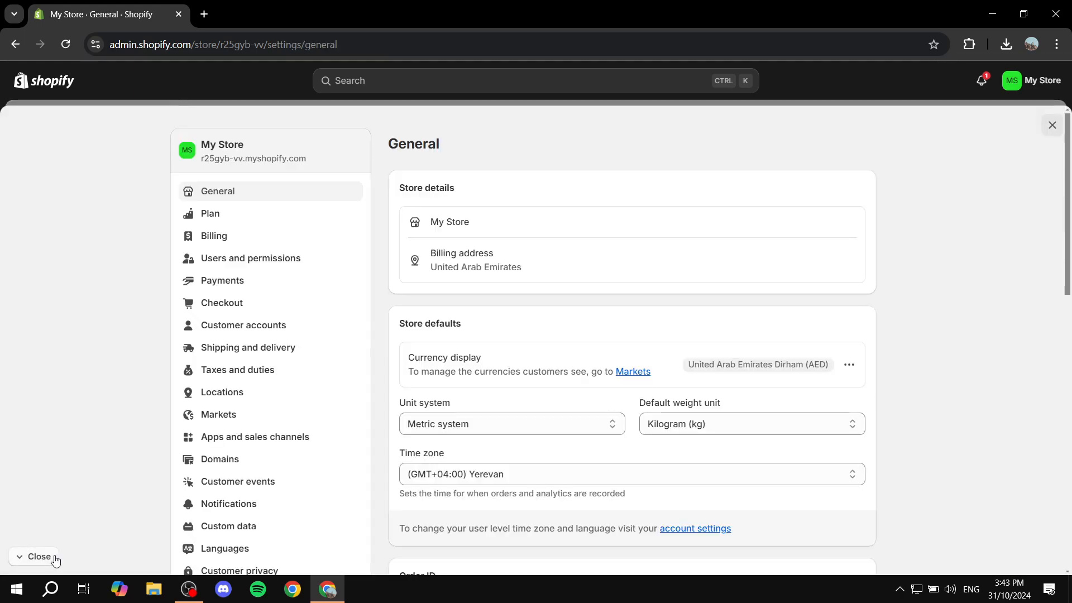
{"action": "mouse_move", "coordinate": [217, 191]}
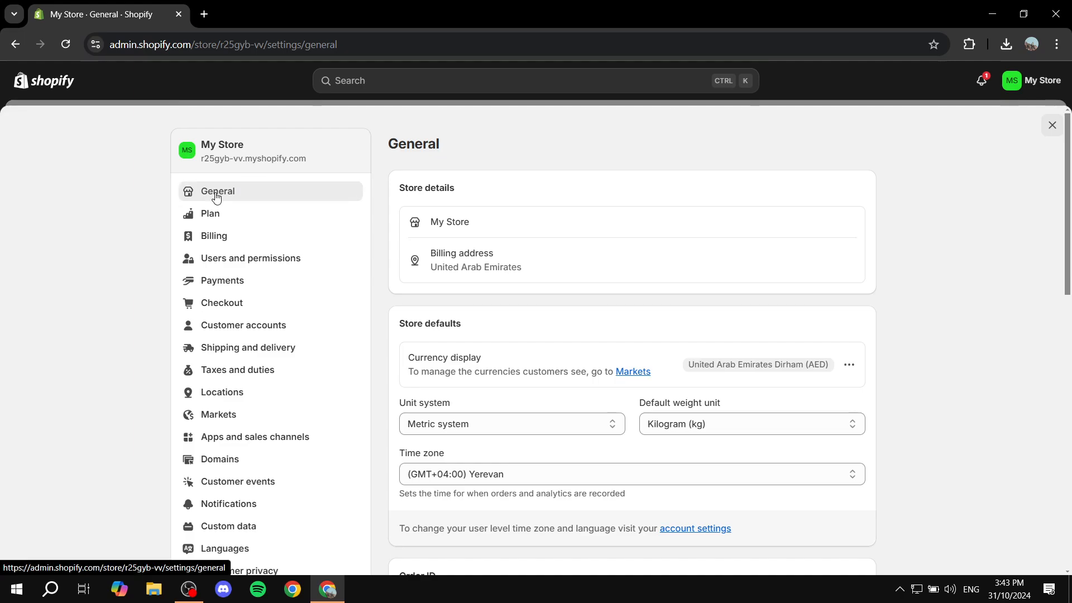
{"action": "mouse_move", "coordinate": [498, 213]}
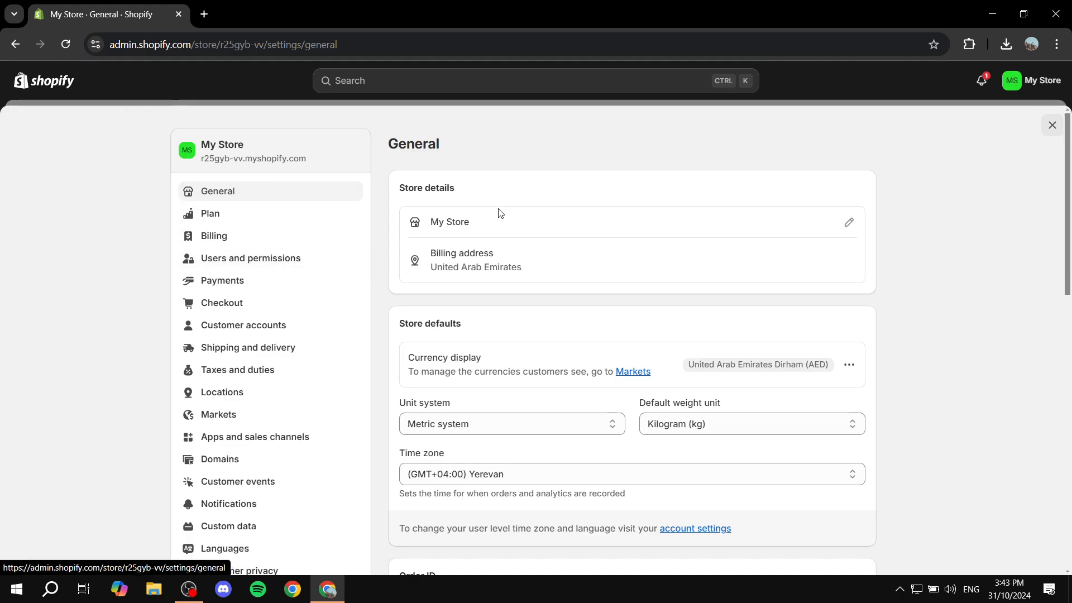
{"action": "mouse_move", "coordinate": [392, 194]}
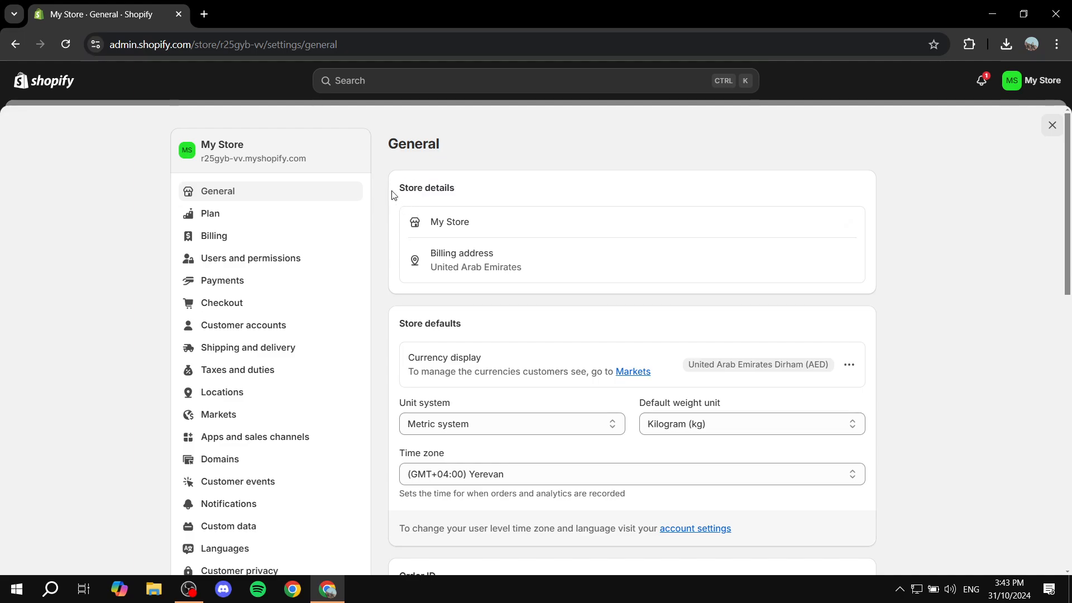
{"action": "mouse_move", "coordinate": [470, 217]}
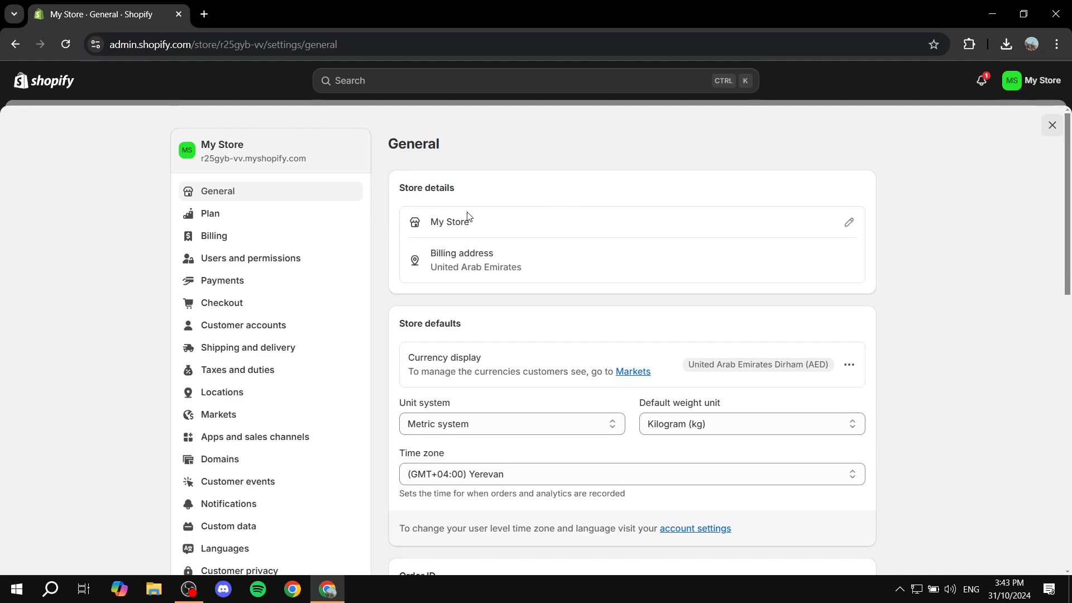
{"action": "double_click", "coordinate": [449, 222]}
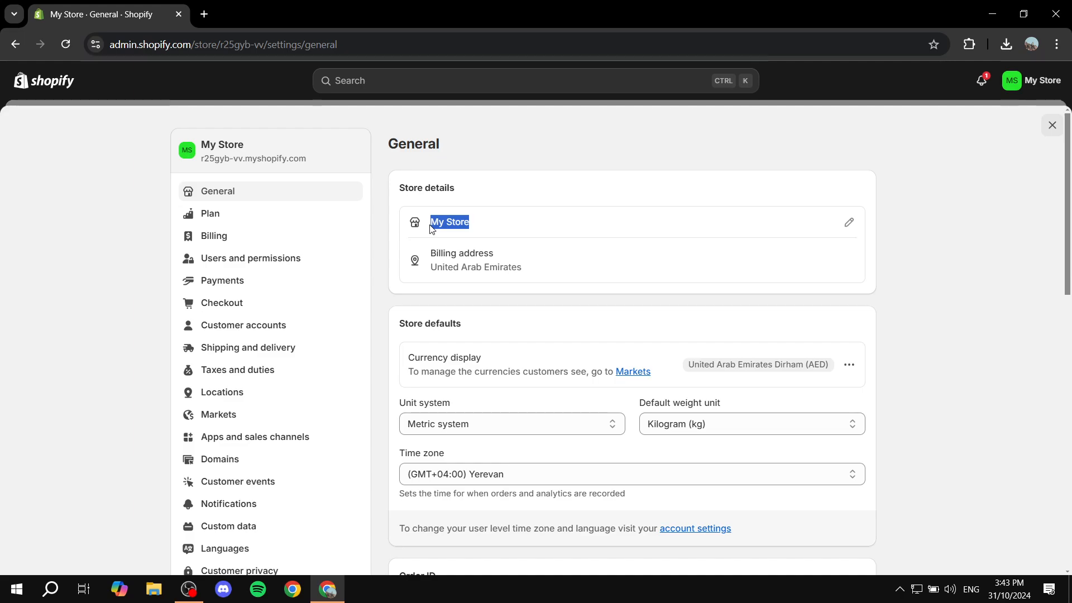
{"action": "double_click", "coordinate": [460, 252]}
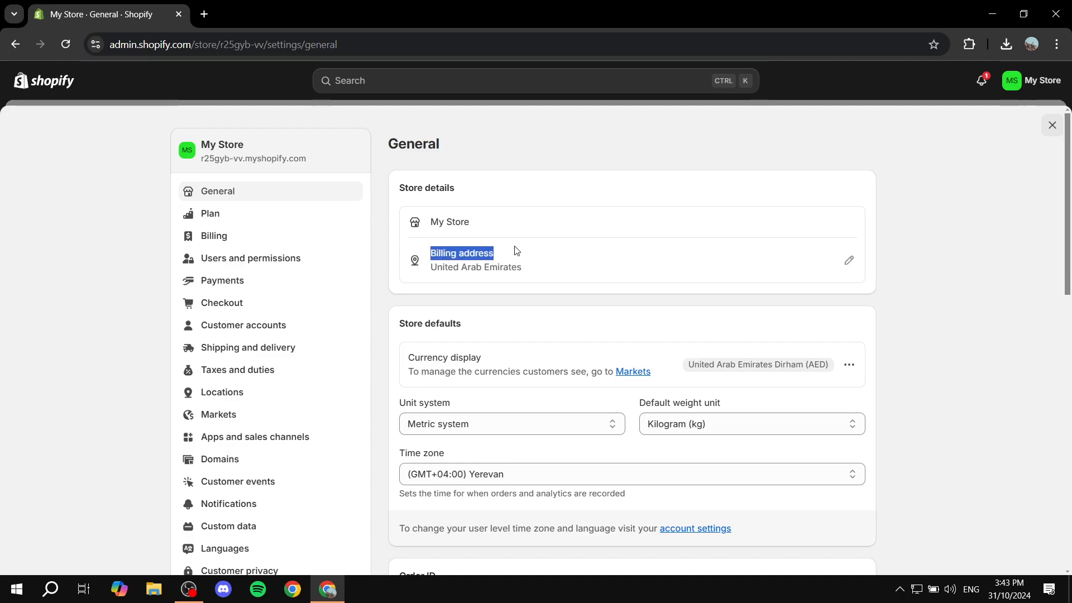
{"action": "left_click", "coordinate": [514, 251]}
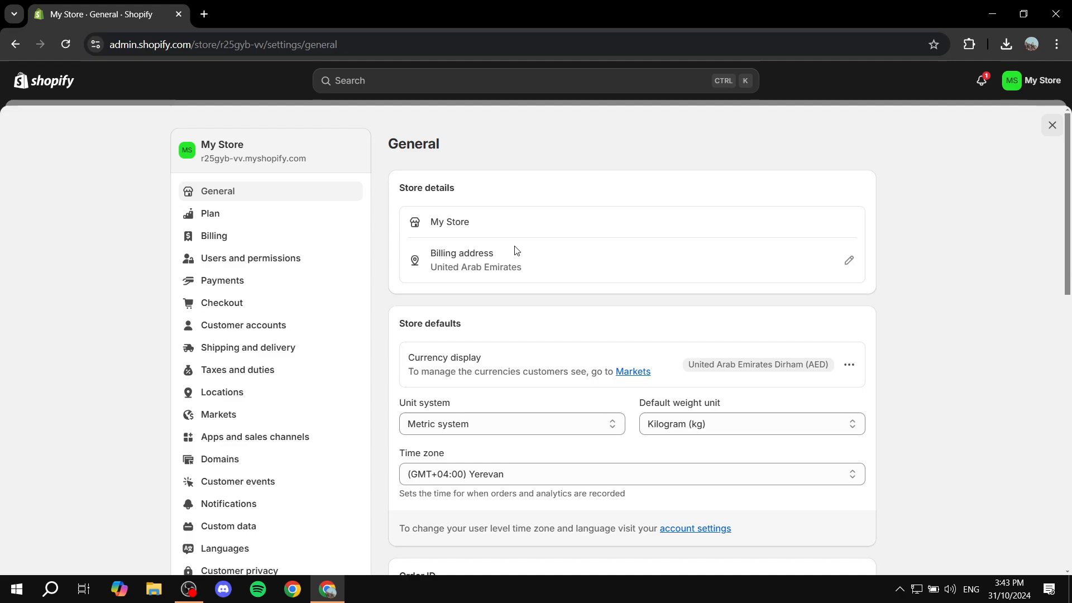
{"action": "mouse_move", "coordinate": [455, 266]}
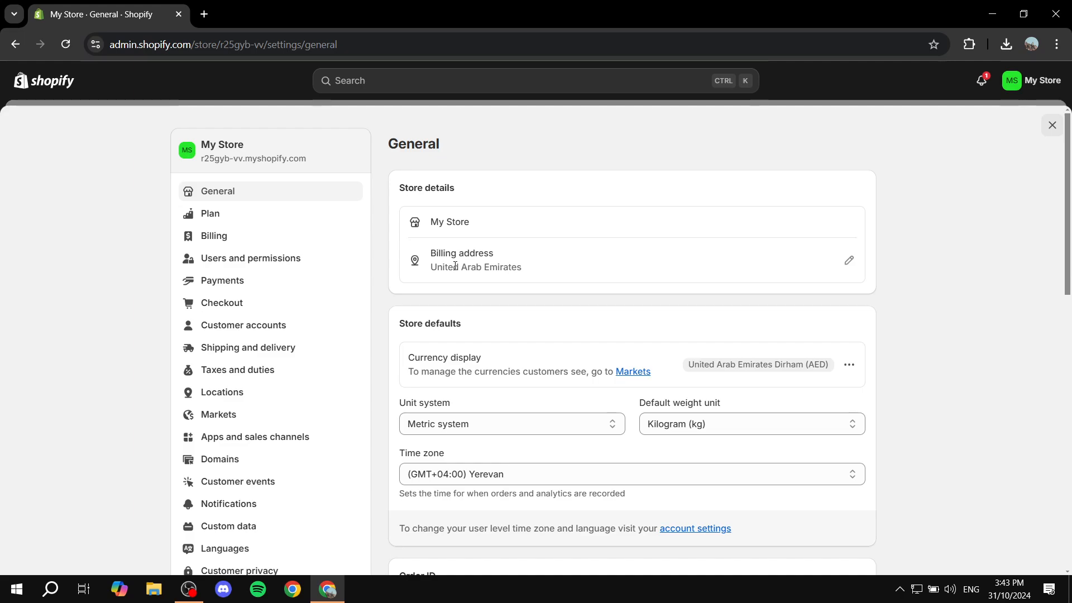
{"action": "double_click", "coordinate": [461, 253]}
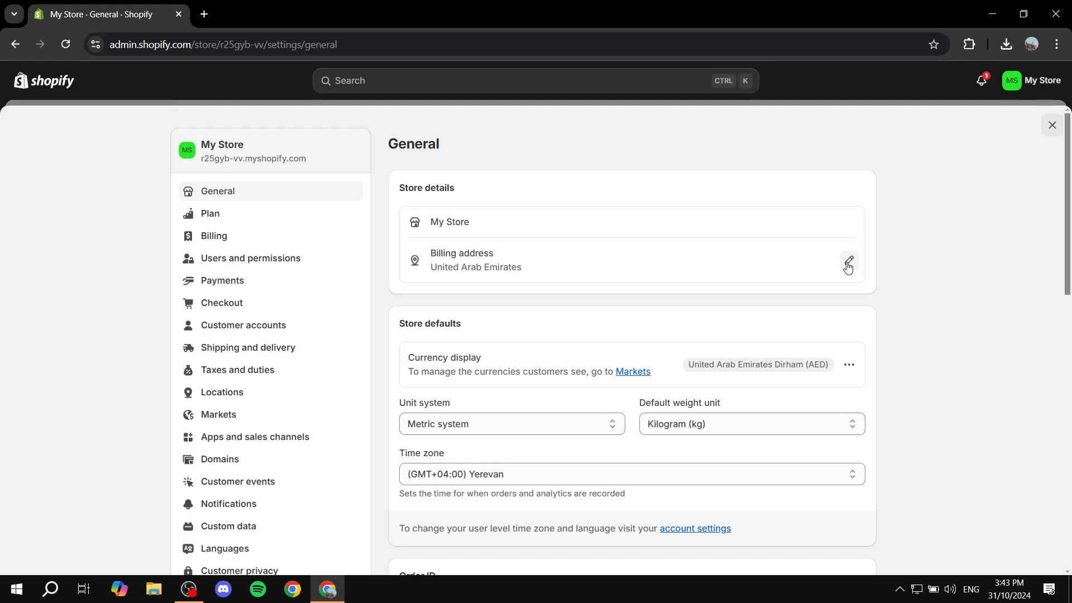
- Begin editing the billing address, bringing up the Billing information form
{"action": "left_click", "coordinate": [848, 263]}
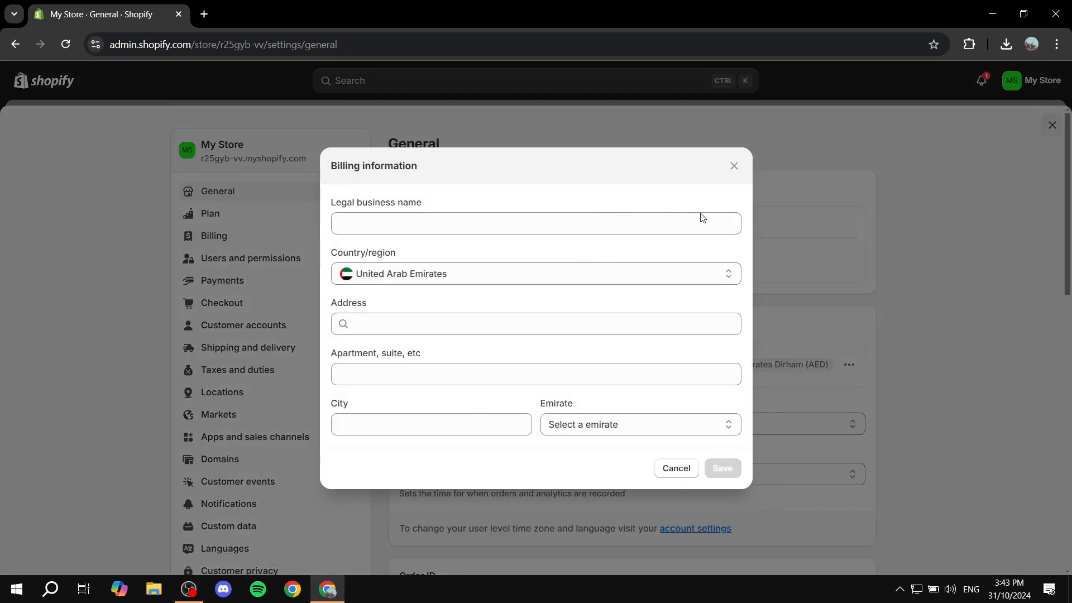
{"action": "mouse_move", "coordinate": [677, 239]}
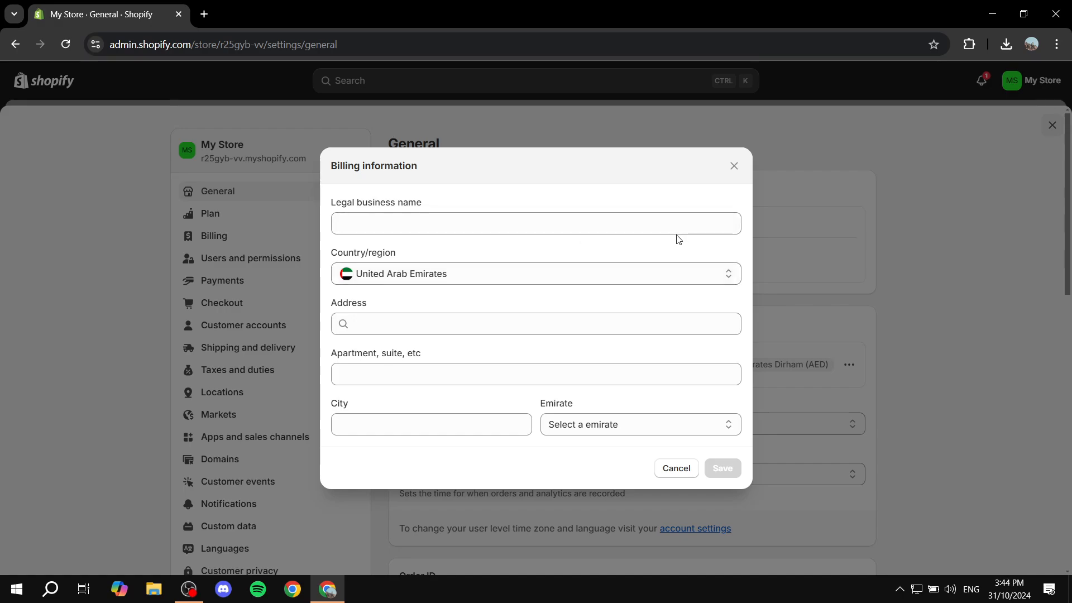
{"action": "mouse_move", "coordinate": [653, 256]}
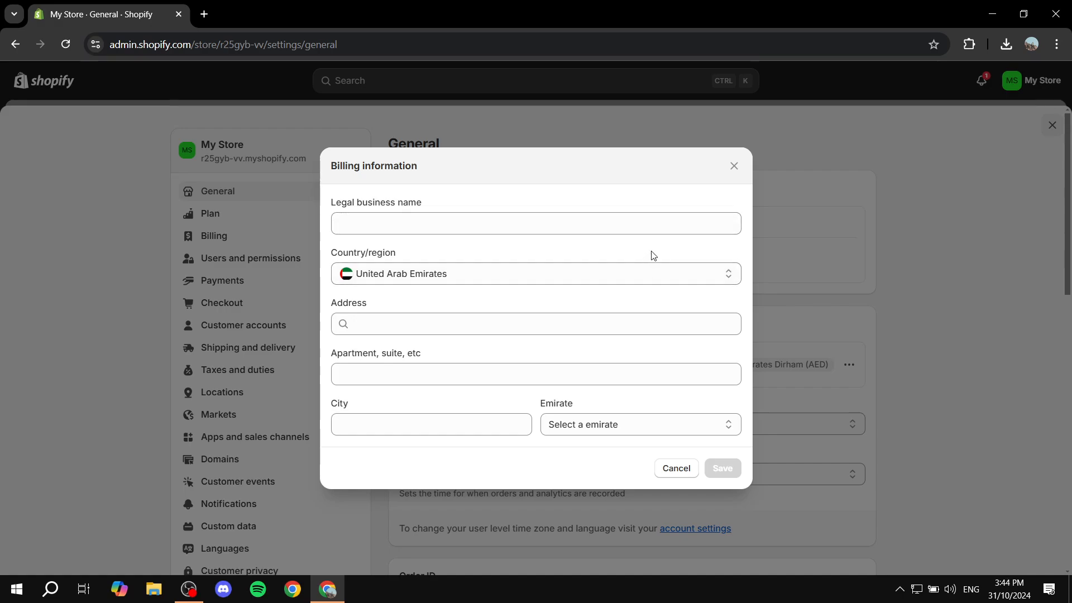
{"action": "left_click", "coordinate": [535, 222]}
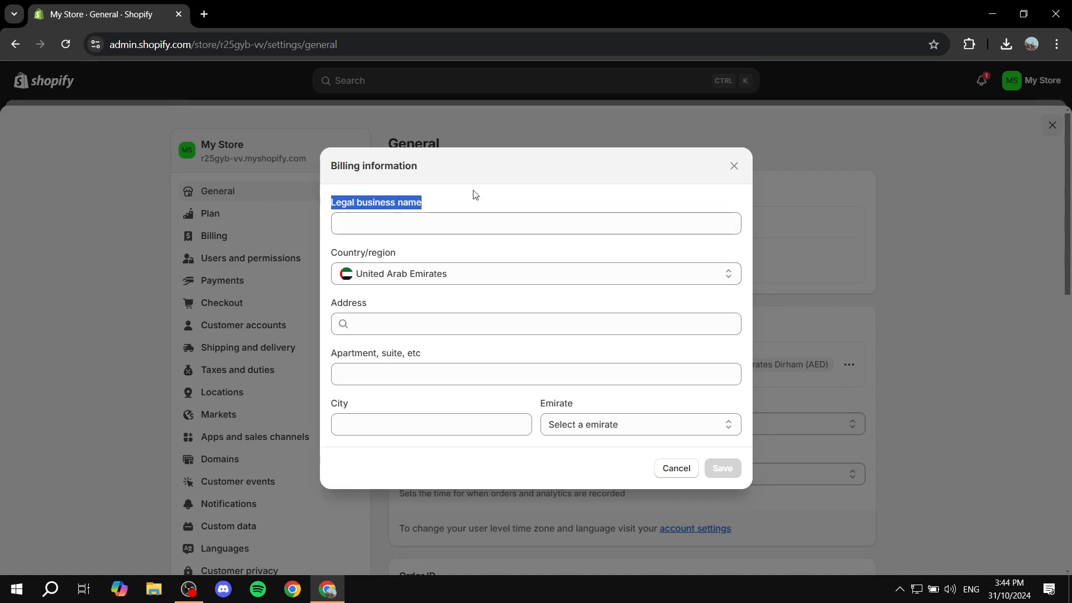
{"action": "left_click", "coordinate": [535, 223]}
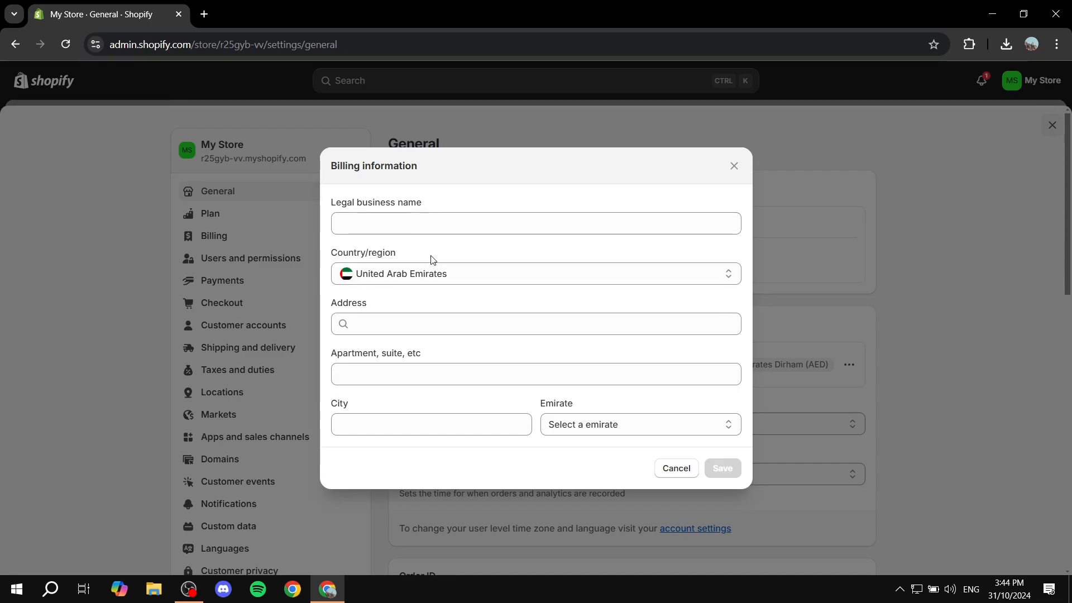
- Change the billing country from United Arab Emirates to United Kingdom
{"action": "left_click", "coordinate": [535, 274]}
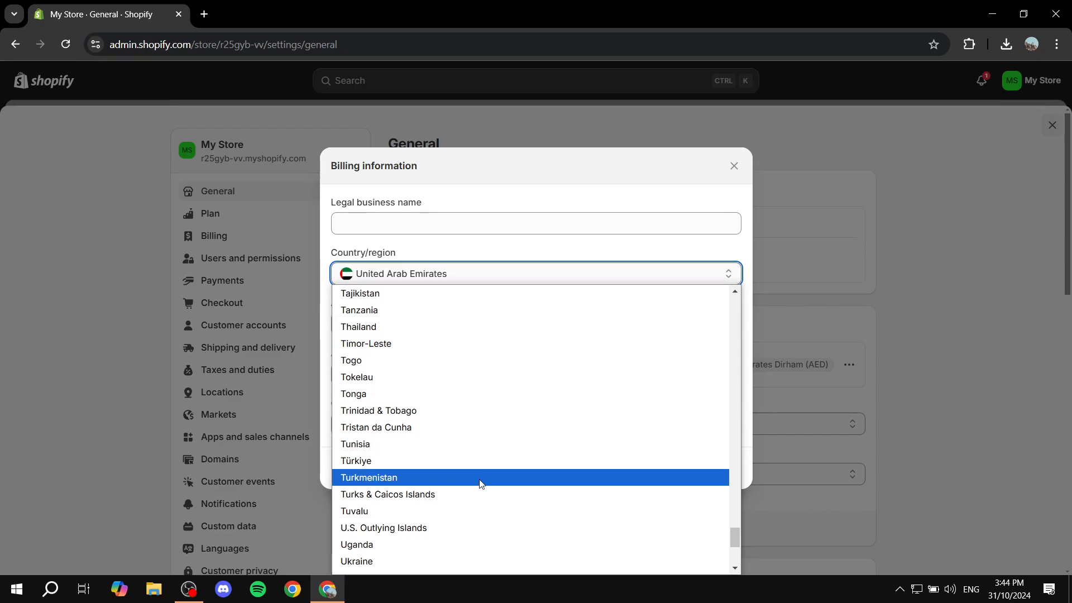
{"action": "scroll", "scroll_direction": "down", "scroll_amount": 3}
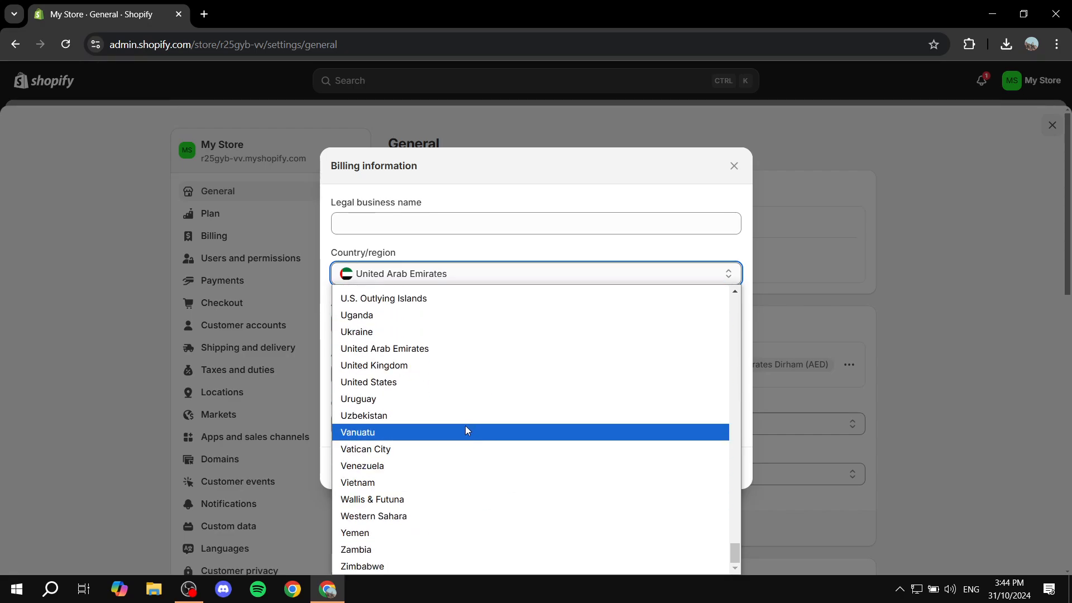
{"action": "left_click", "coordinate": [374, 365]}
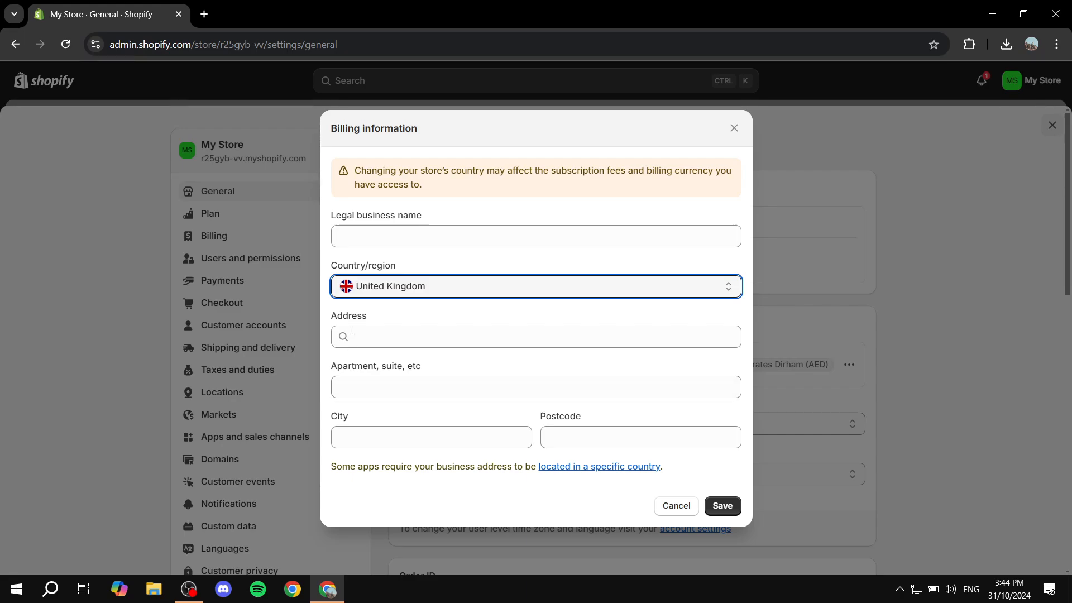
{"action": "mouse_move", "coordinate": [545, 176]}
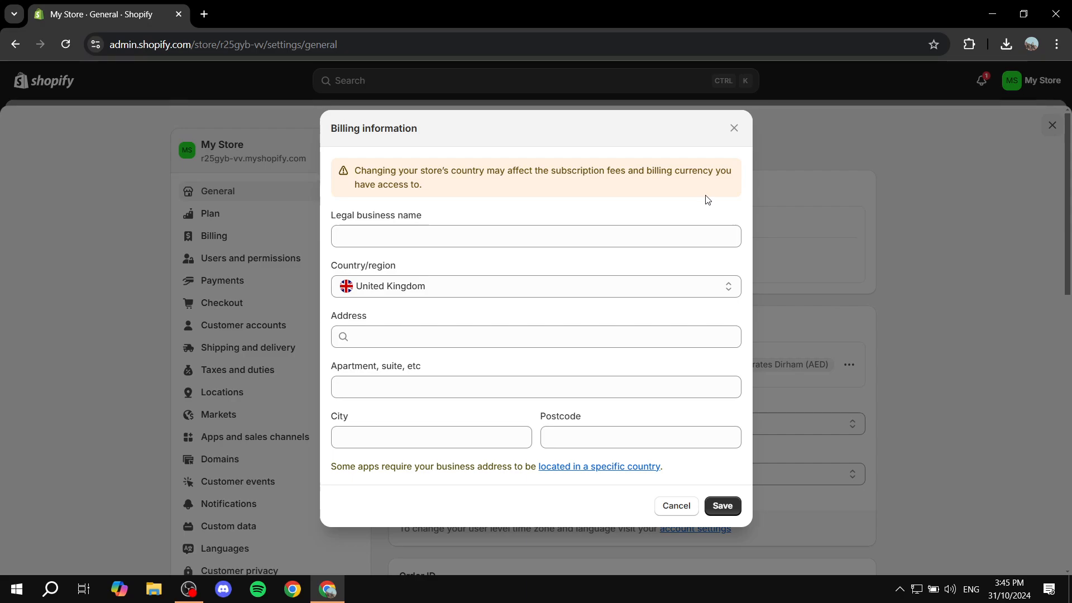
{"action": "mouse_move", "coordinate": [695, 206]}
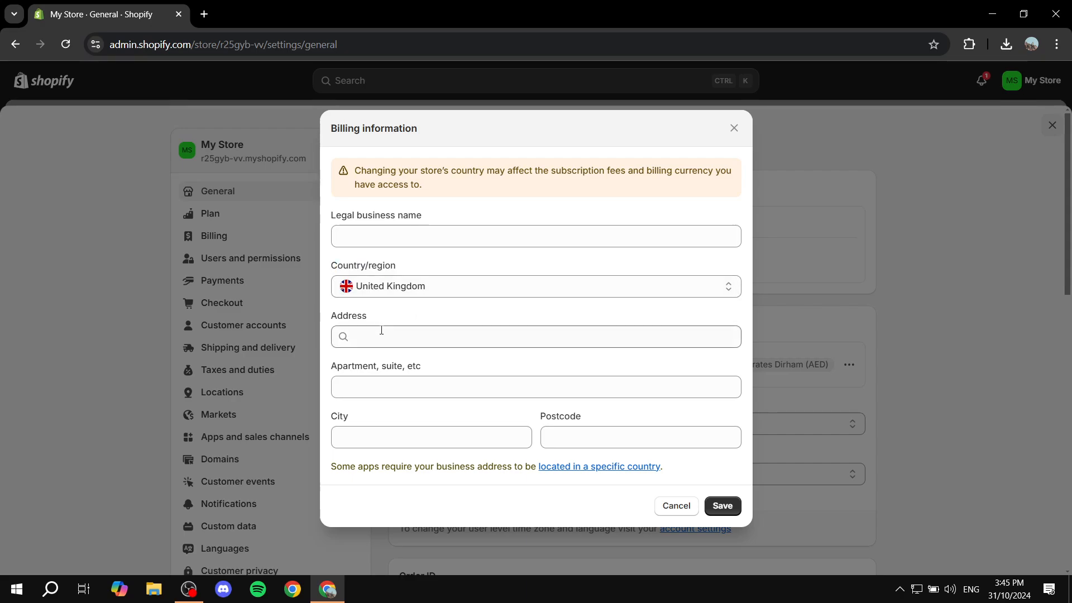
- Enter the Safari MK address, filling Kiln Farm, Milton Keynes and MK11 3ET
{"action": "type", "text": "as"}
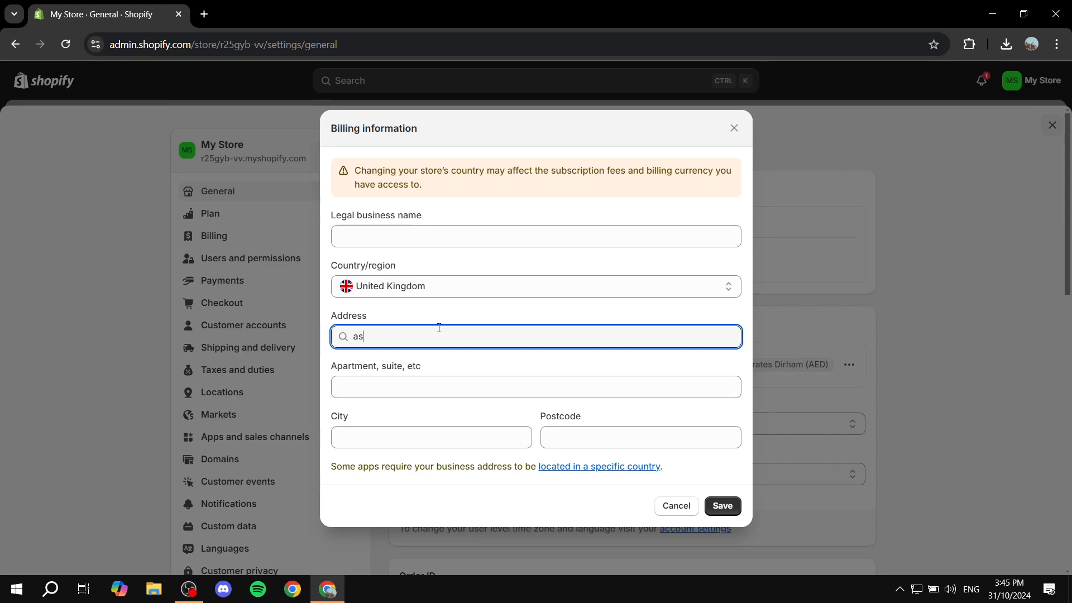
{"action": "type", "text": "afari MK soft play and party venue"}
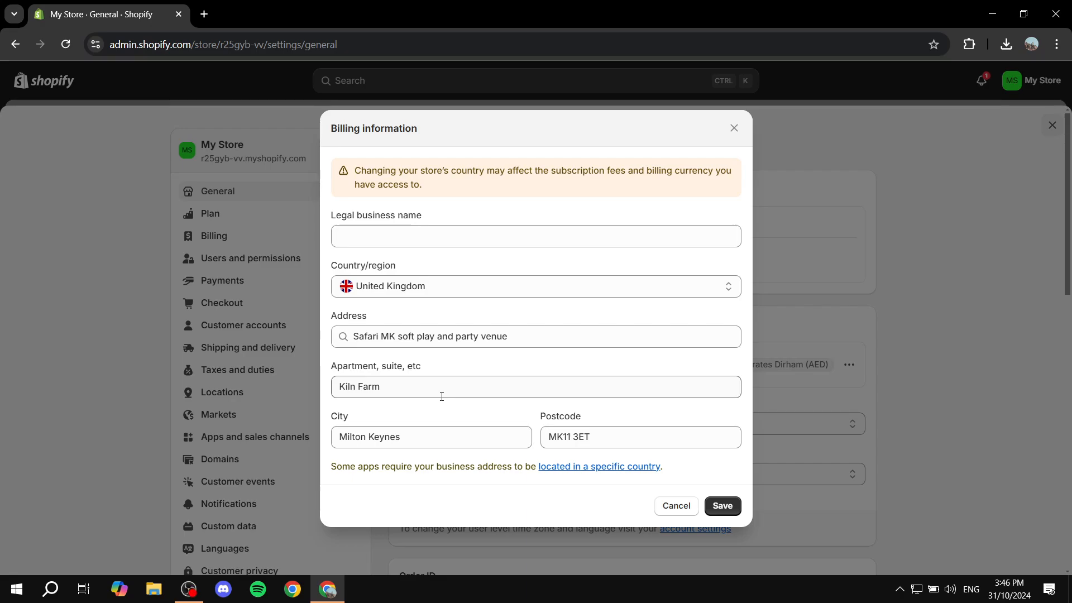
{"action": "mouse_move", "coordinate": [332, 472]}
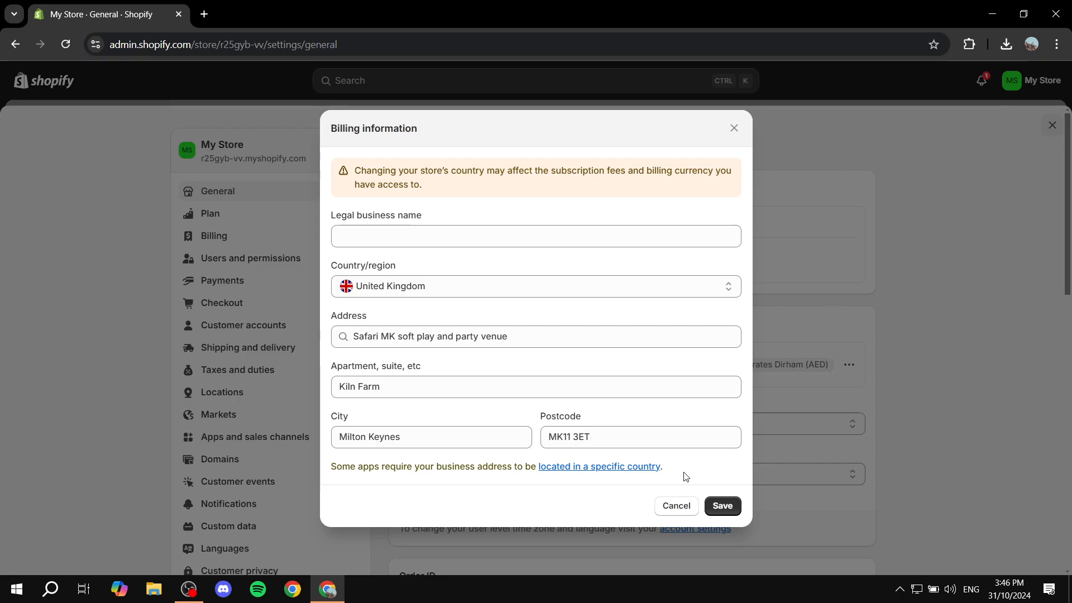
{"action": "mouse_move", "coordinate": [555, 306]}
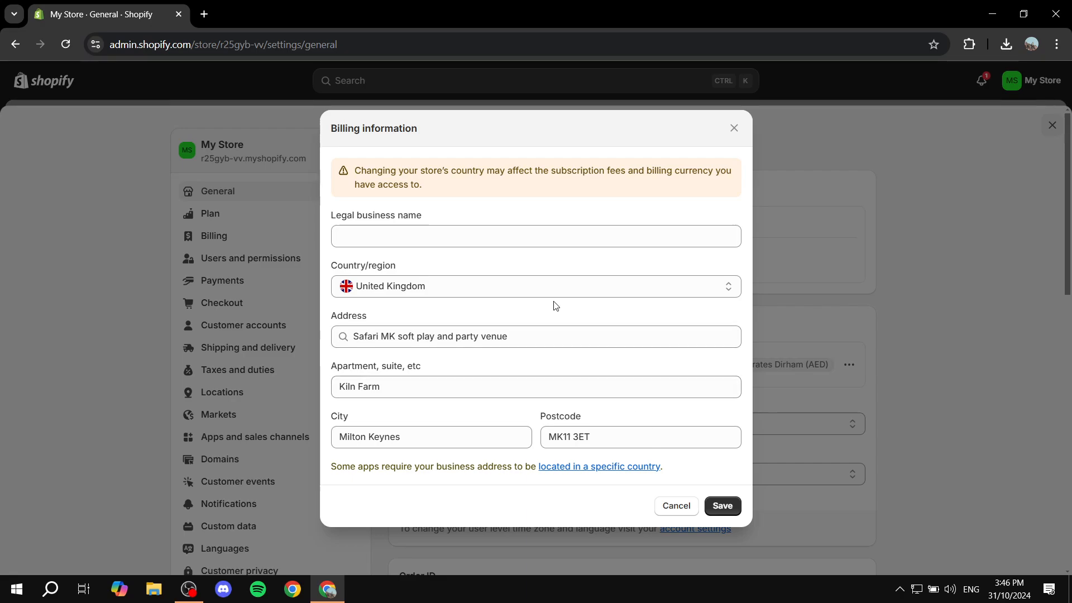
- Set the country back to United Arab Emirates and cancel the billing edits unsaved
{"action": "left_click", "coordinate": [535, 285]}
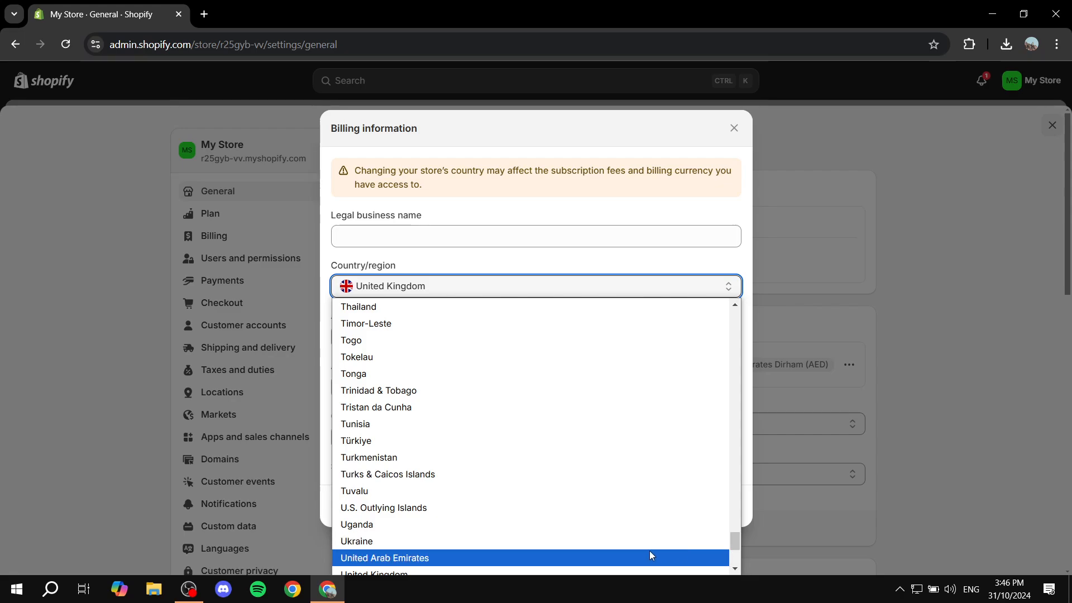
{"action": "left_click", "coordinate": [384, 557]}
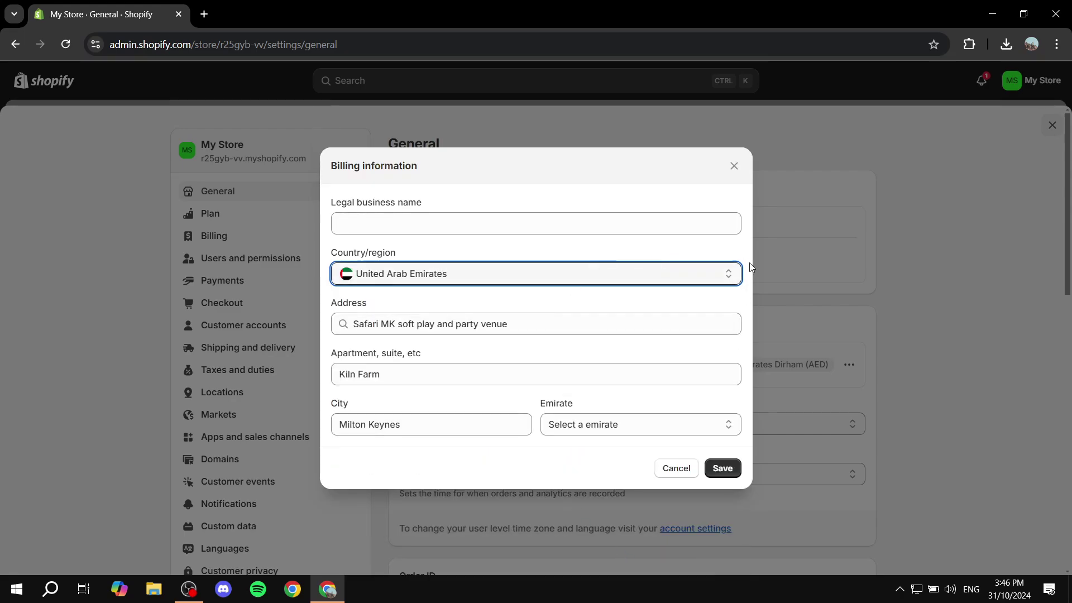
{"action": "mouse_move", "coordinate": [494, 275]}
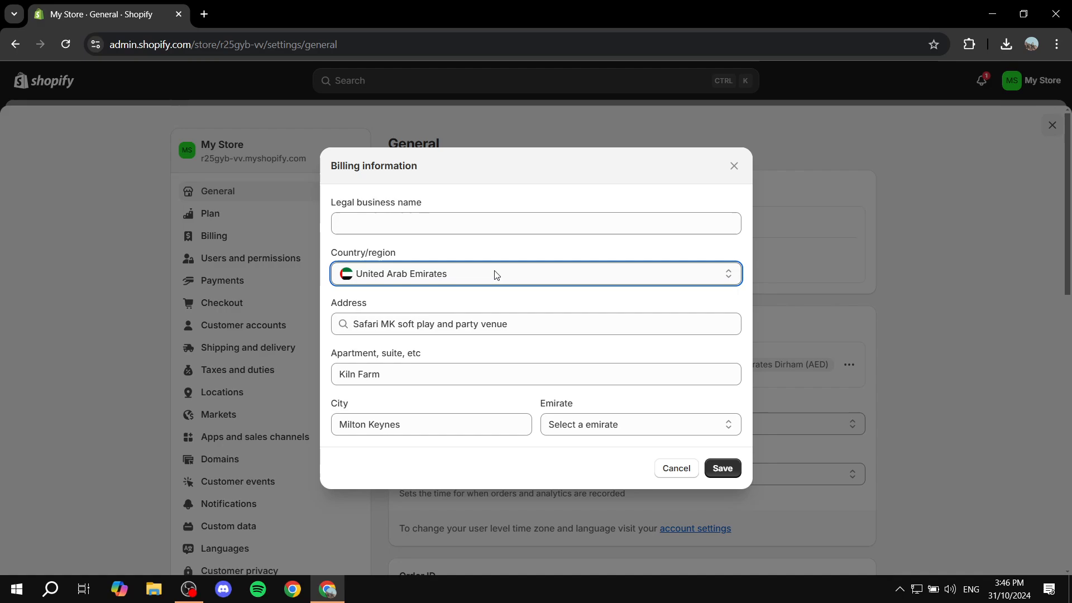
{"action": "double_click", "coordinate": [363, 252]}
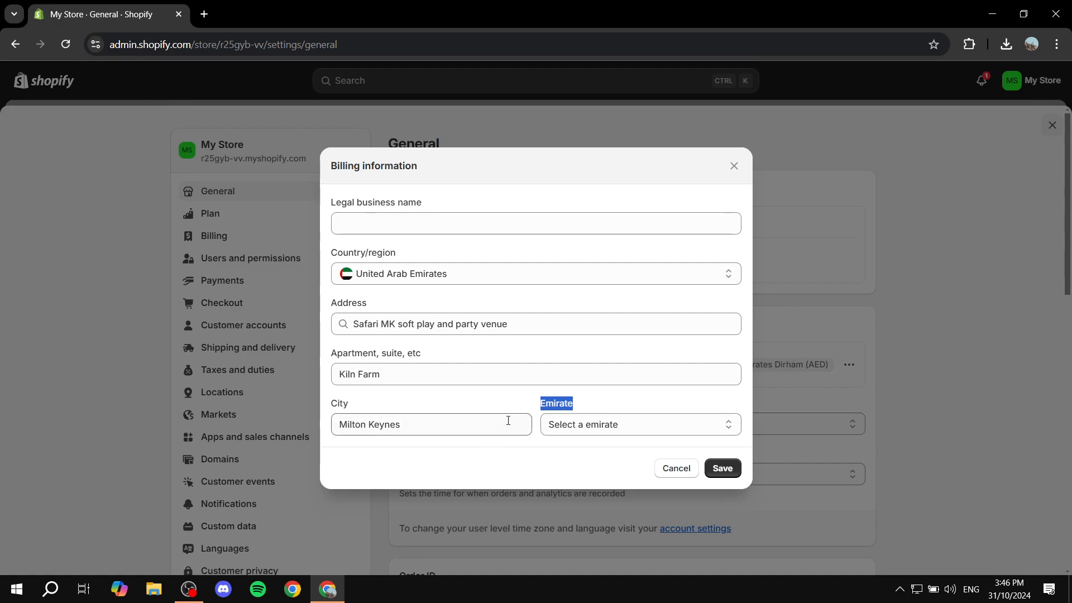
{"action": "mouse_move", "coordinate": [582, 200]}
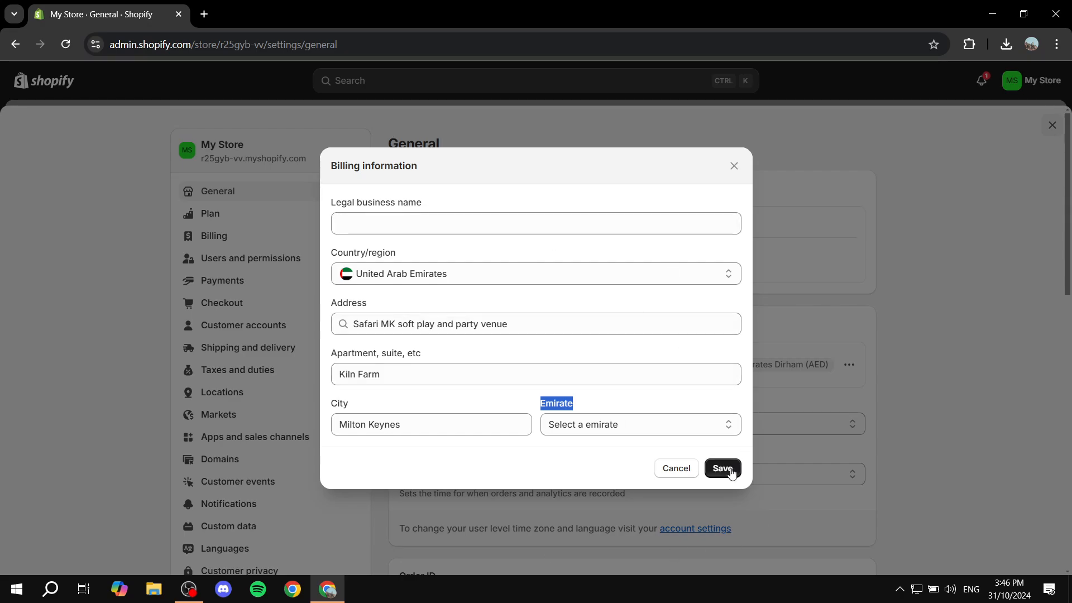
{"action": "mouse_move", "coordinate": [675, 468]}
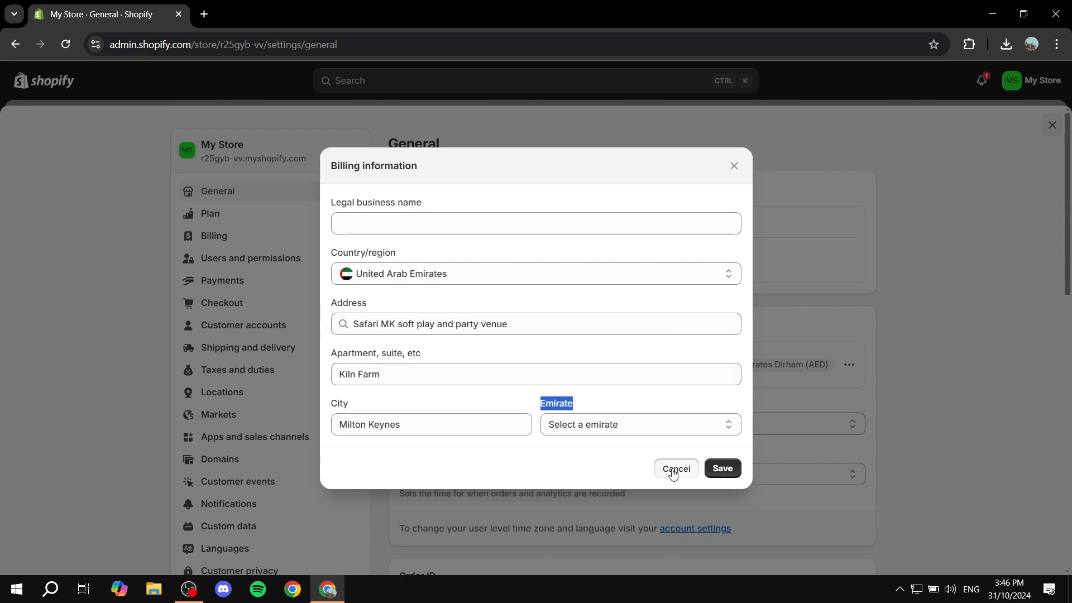
{"action": "left_click", "coordinate": [675, 468]}
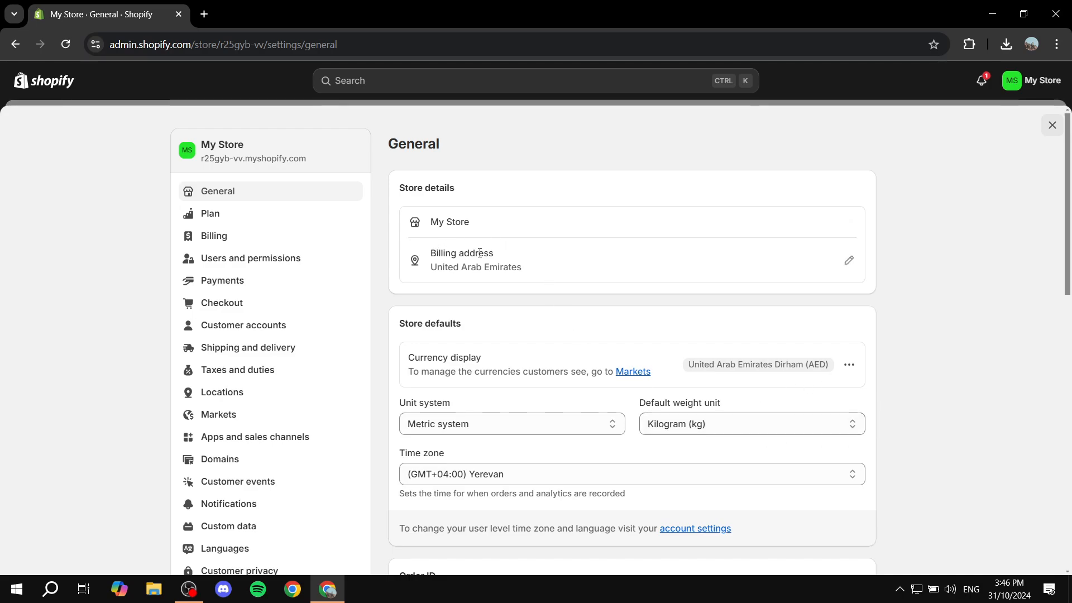
{"action": "mouse_move", "coordinate": [492, 251]}
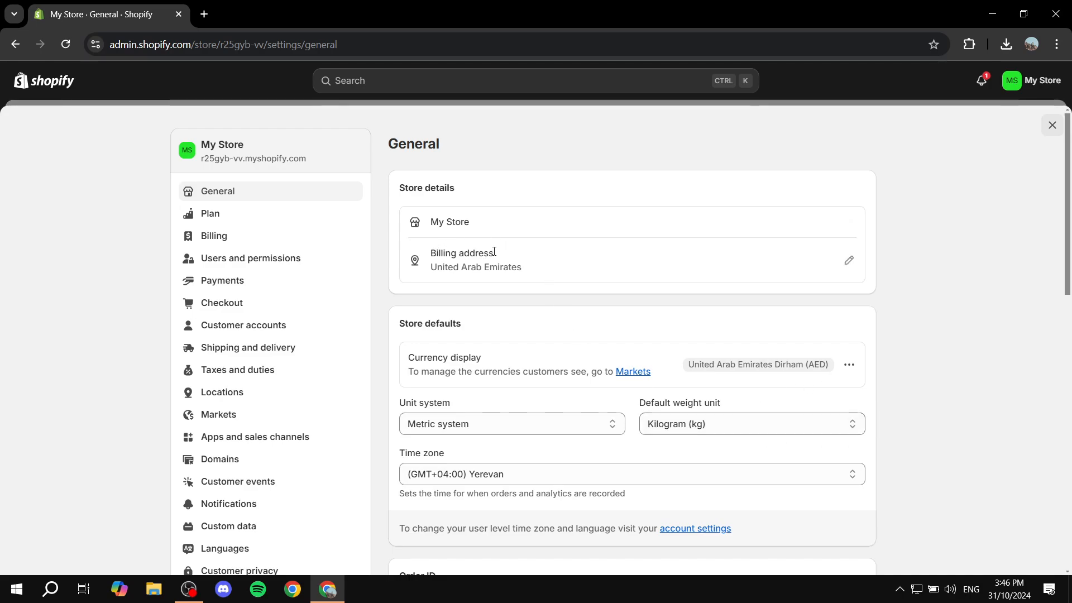
{"action": "mouse_move", "coordinate": [631, 234]}
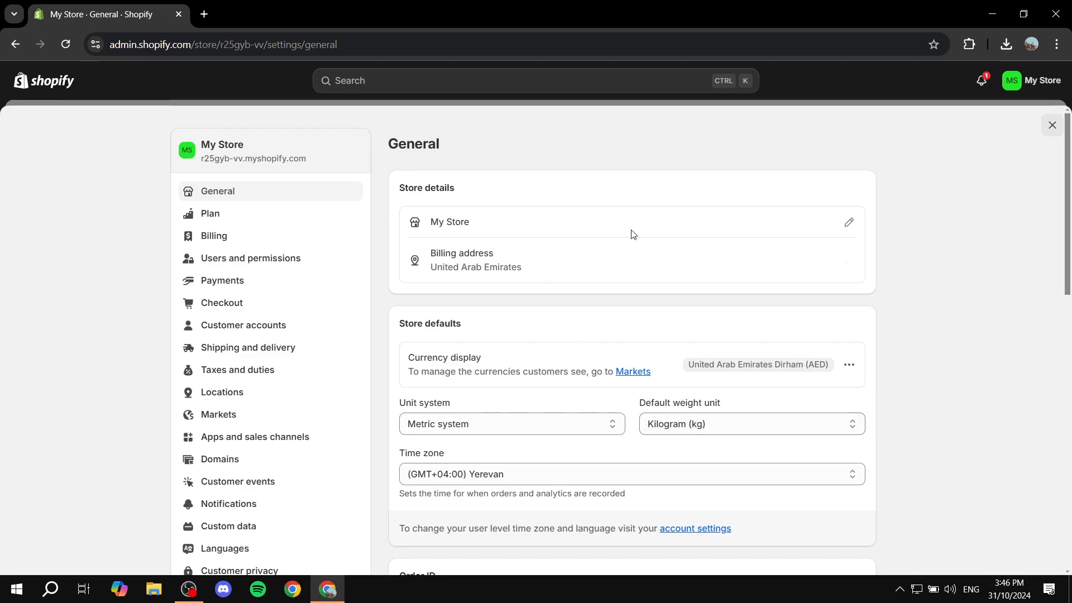